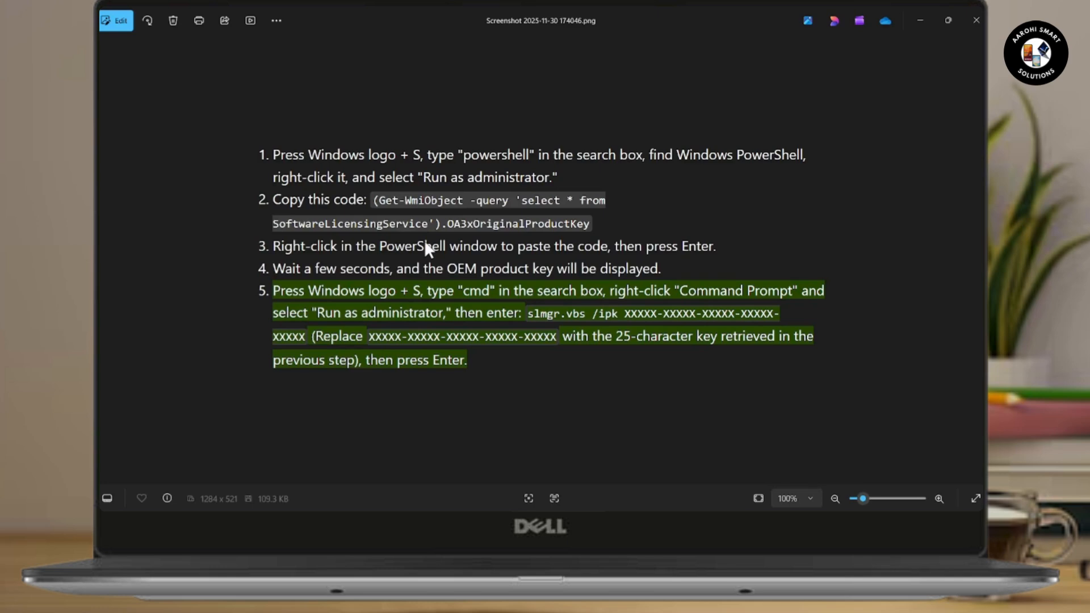
pyautogui.moveTo(533, 262)
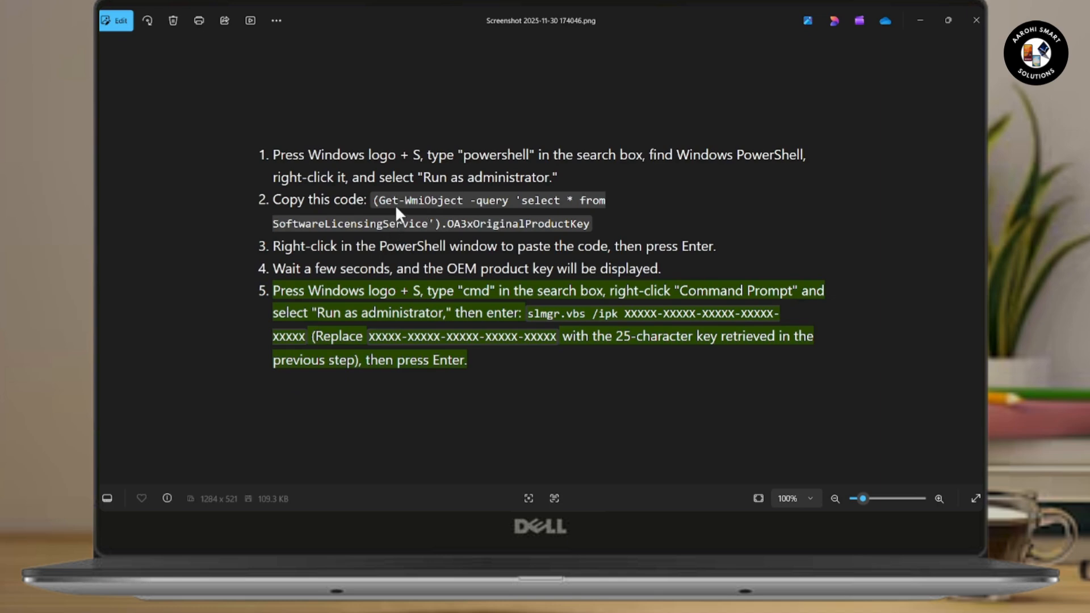
pyautogui.moveTo(627, 253)
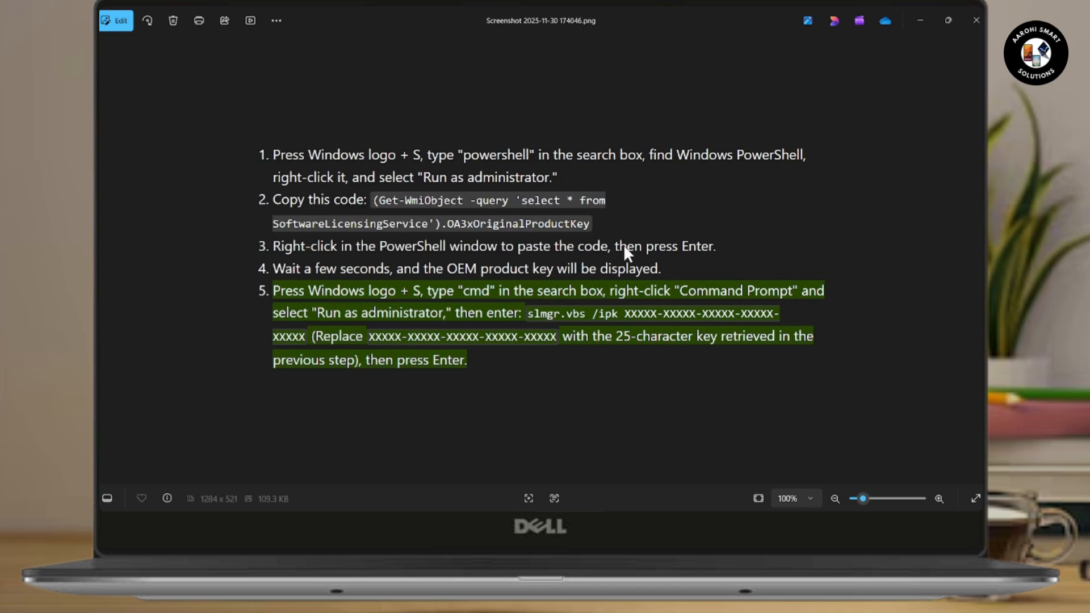
# Step: Search Windows for 'cmd' so Command Prompt appears as the best match
pyautogui.click(106, 501)
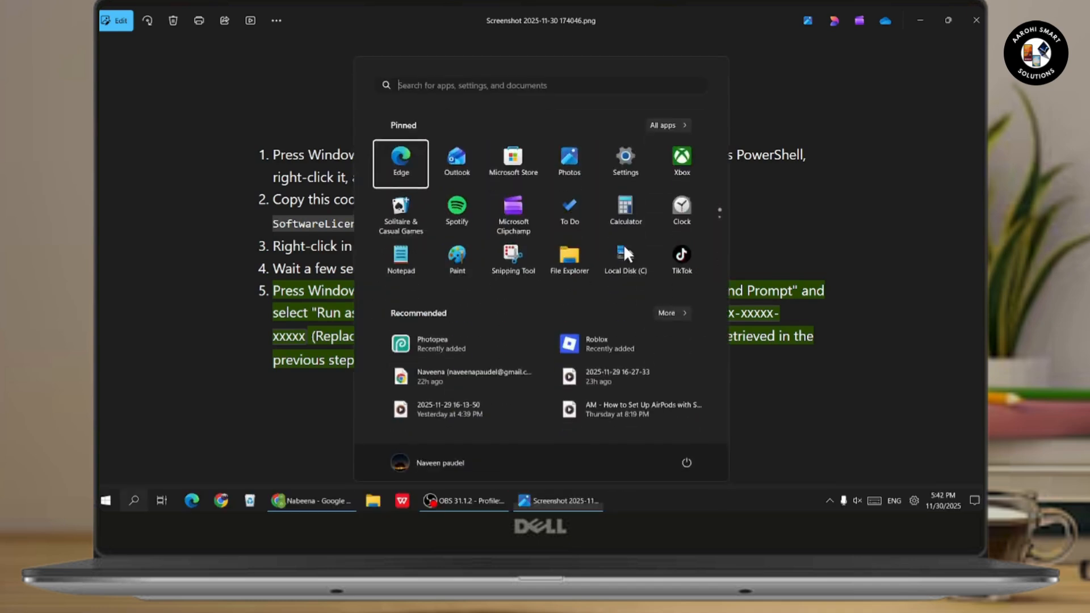
pyautogui.write('cmd')
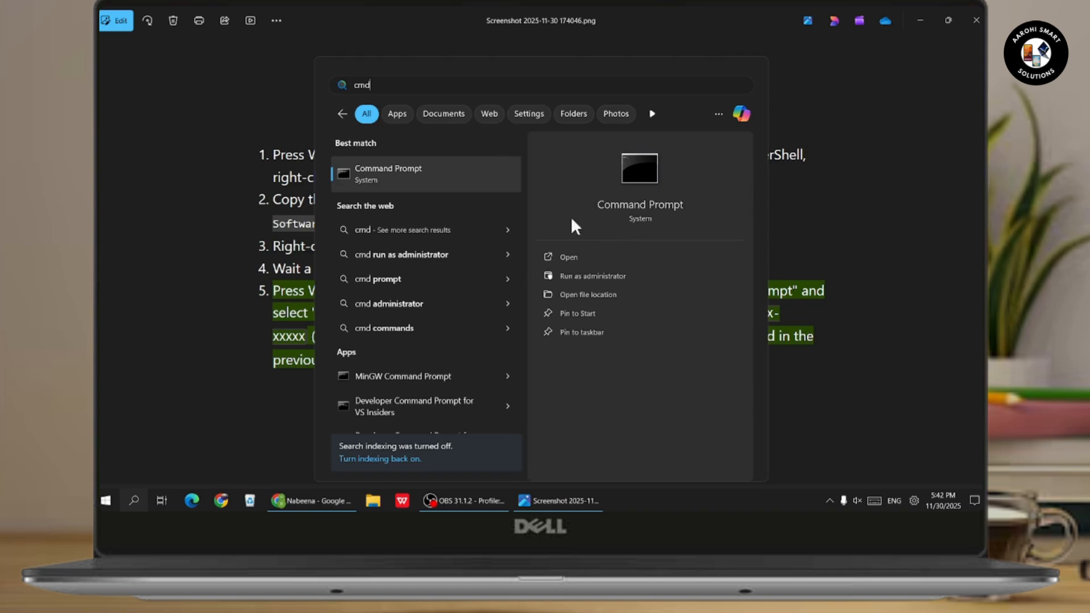
pyautogui.moveTo(578, 276)
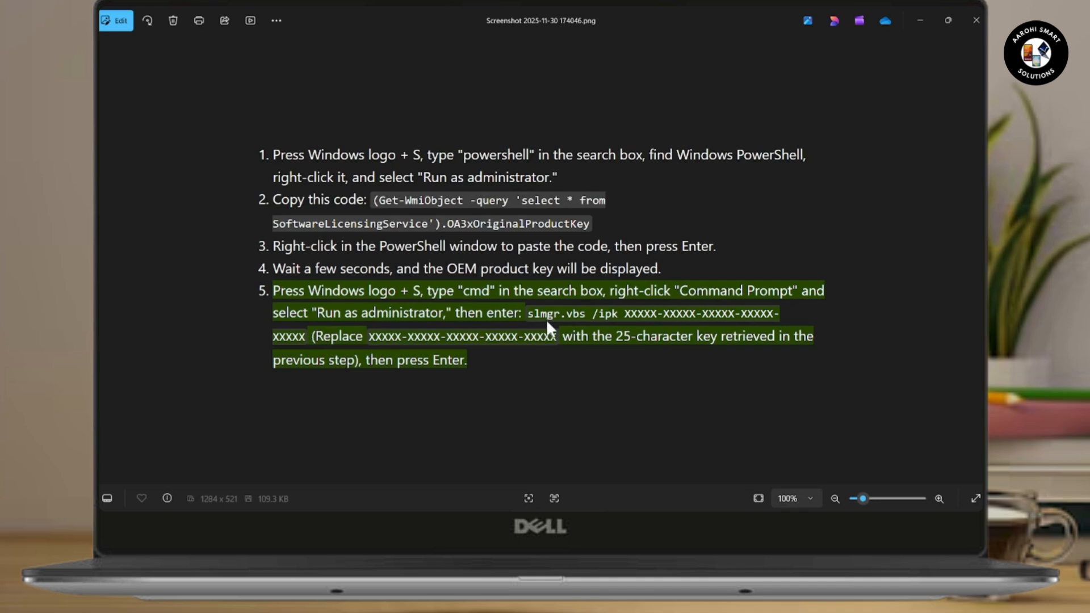
pyautogui.moveTo(583, 327)
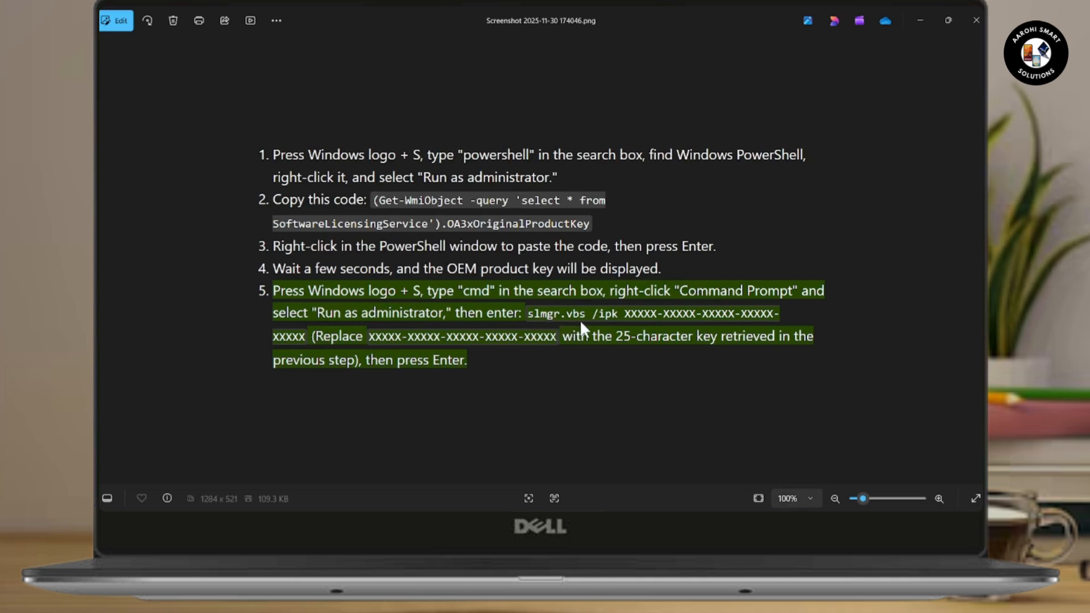
pyautogui.moveTo(619, 323)
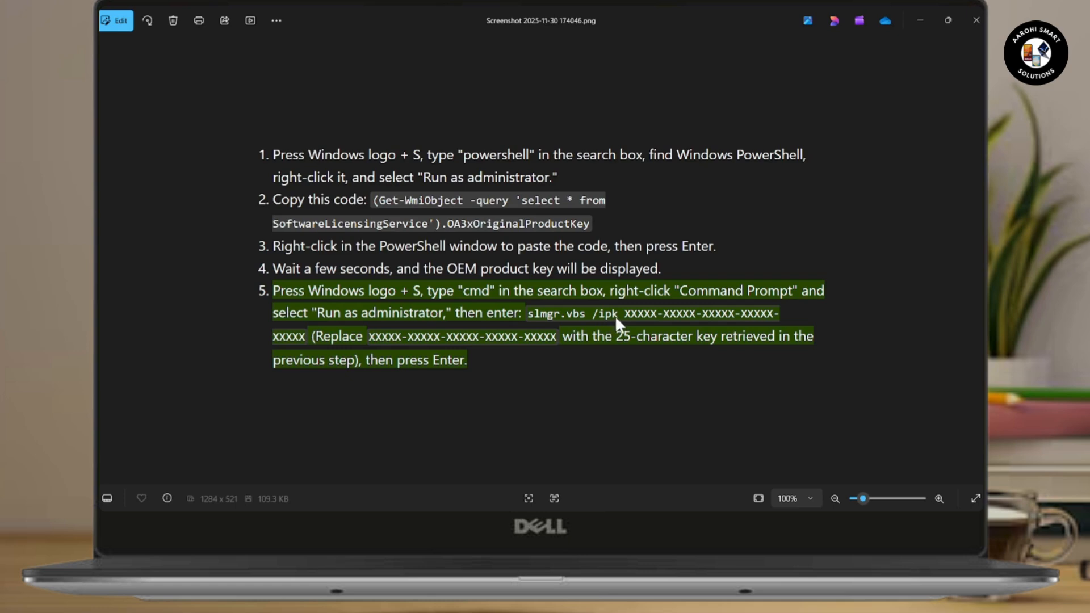
pyautogui.moveTo(719, 329)
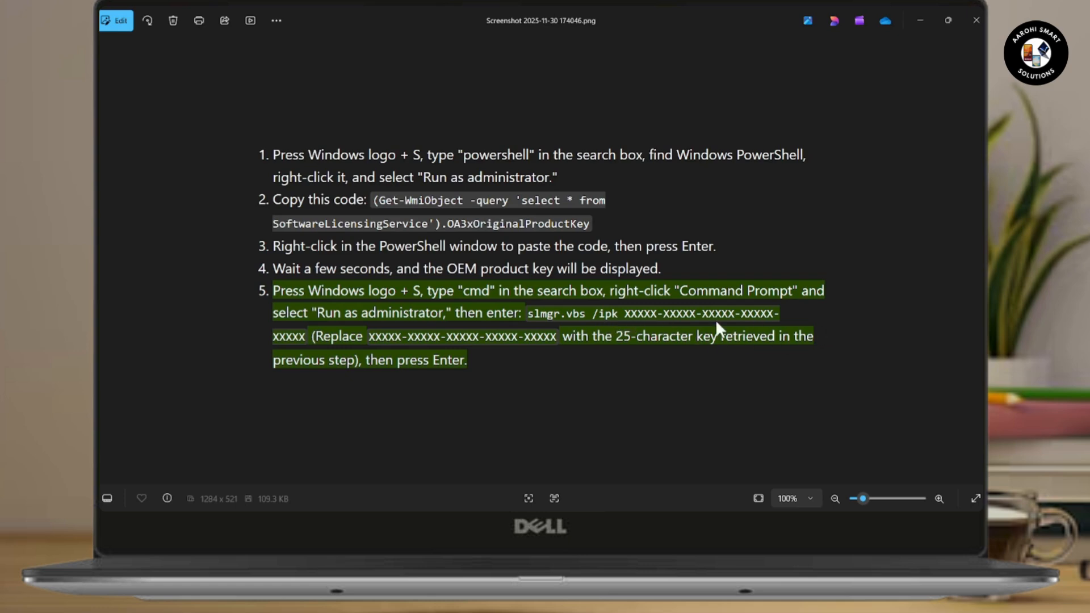
pyautogui.moveTo(769, 330)
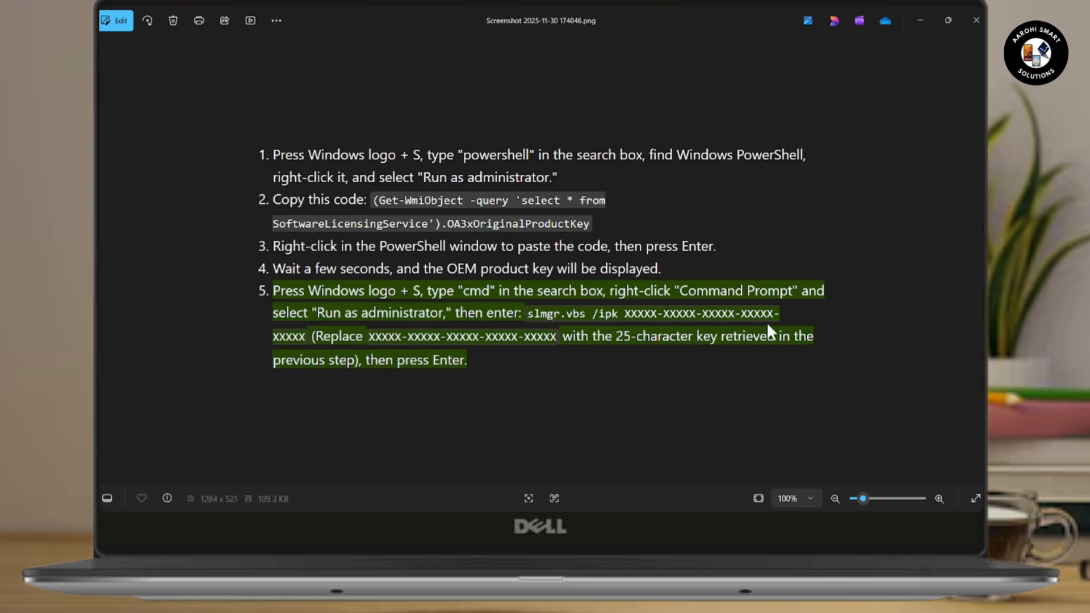
pyautogui.moveTo(743, 328)
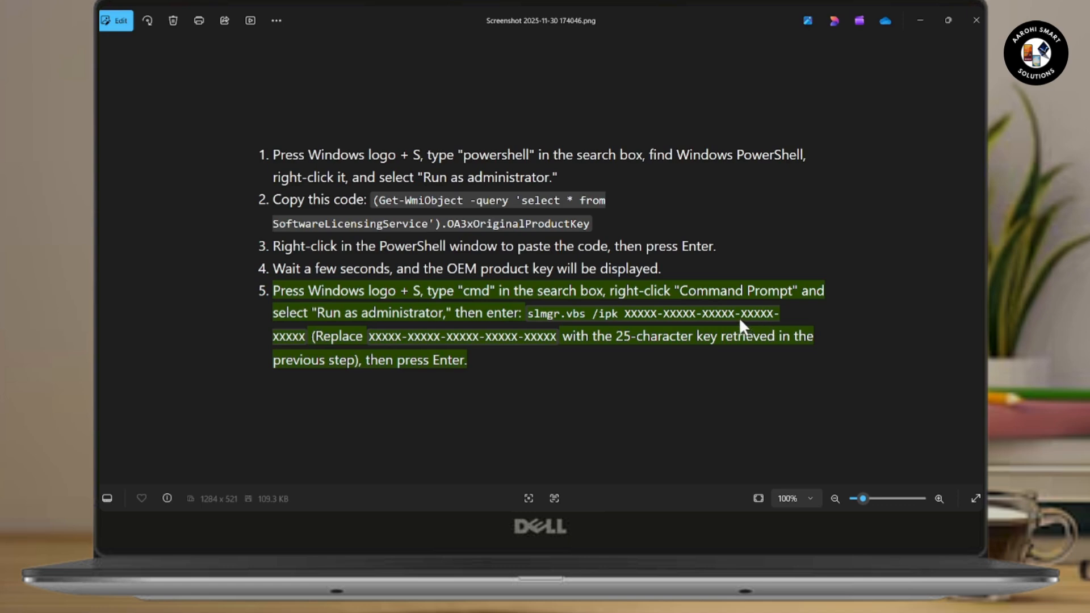
pyautogui.moveTo(436, 229)
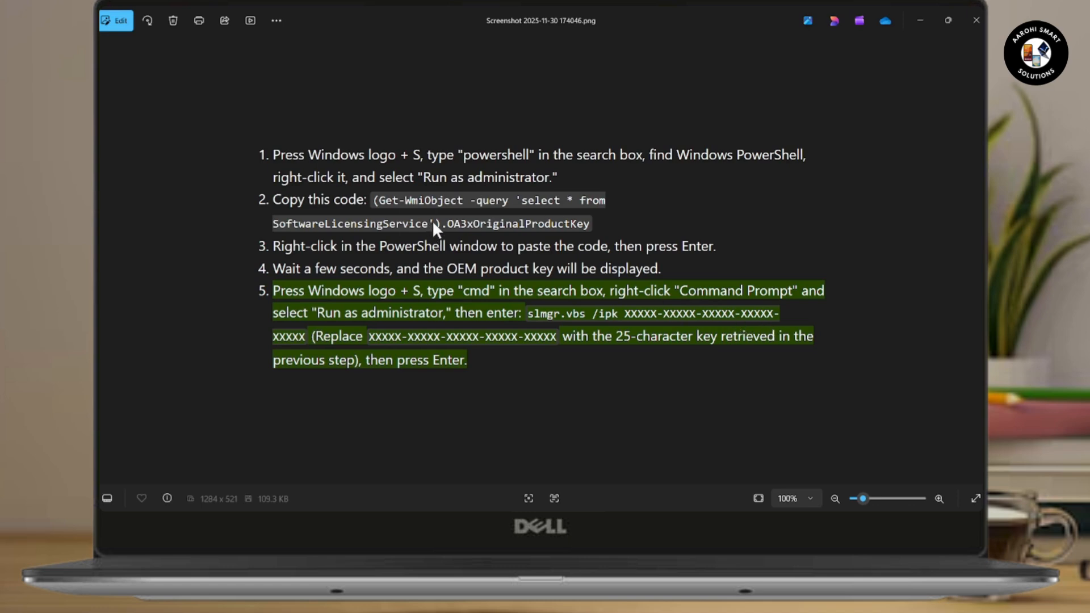
pyautogui.moveTo(555, 379)
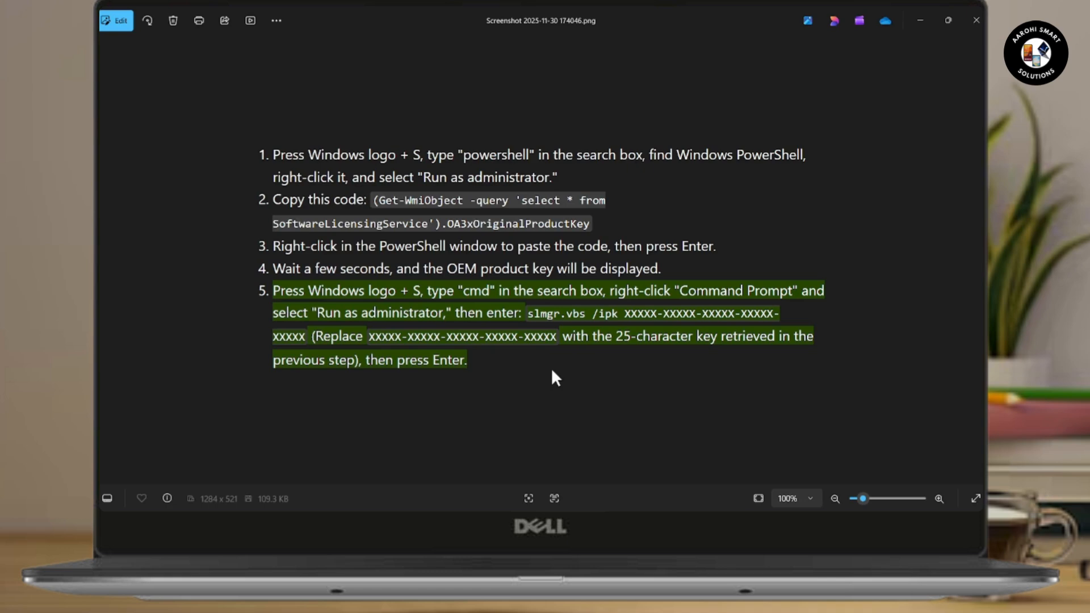